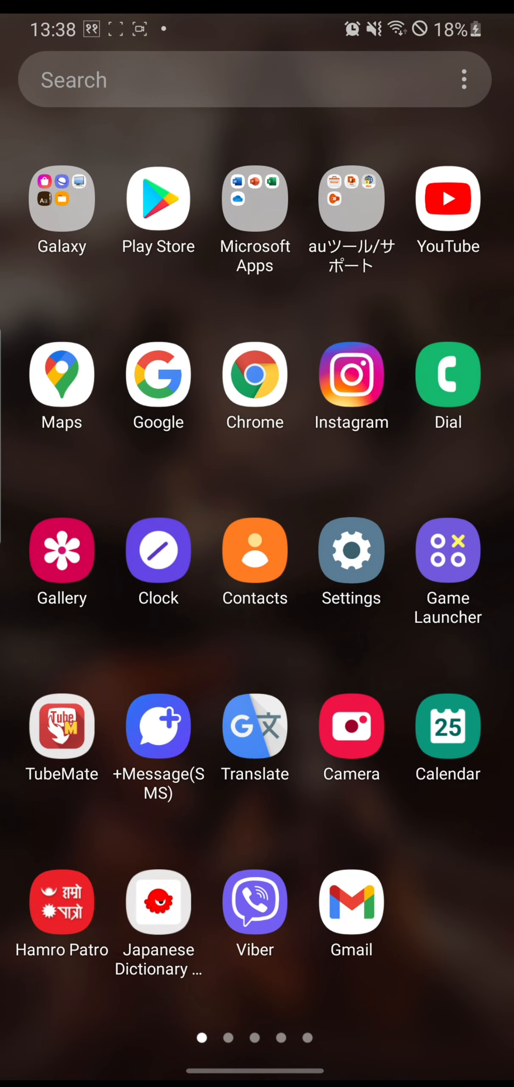
Install 'Discord - Chat, Talk & Hangout' from the Play Store via the 'discord' search history entry.
left_click(257, 79)
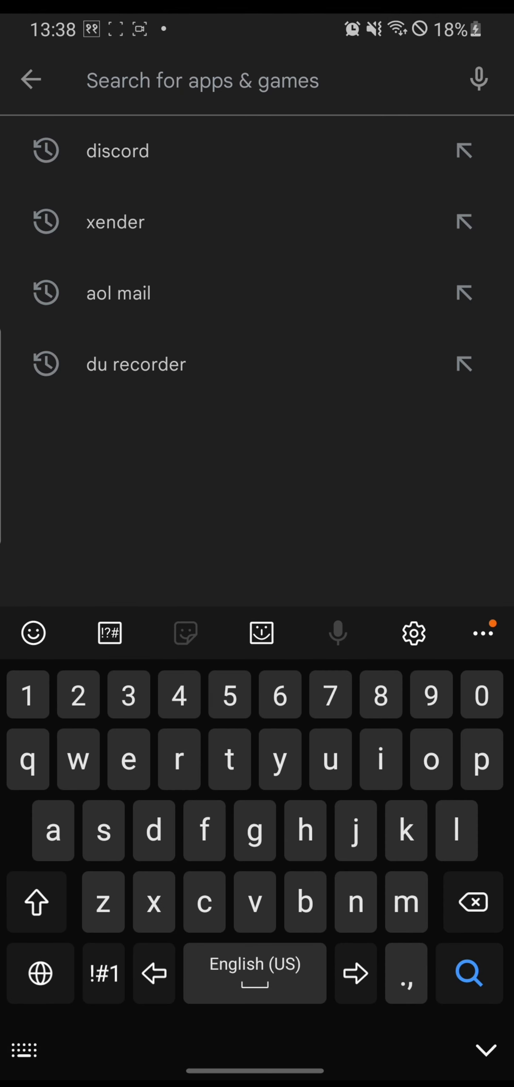
left_click(117, 151)
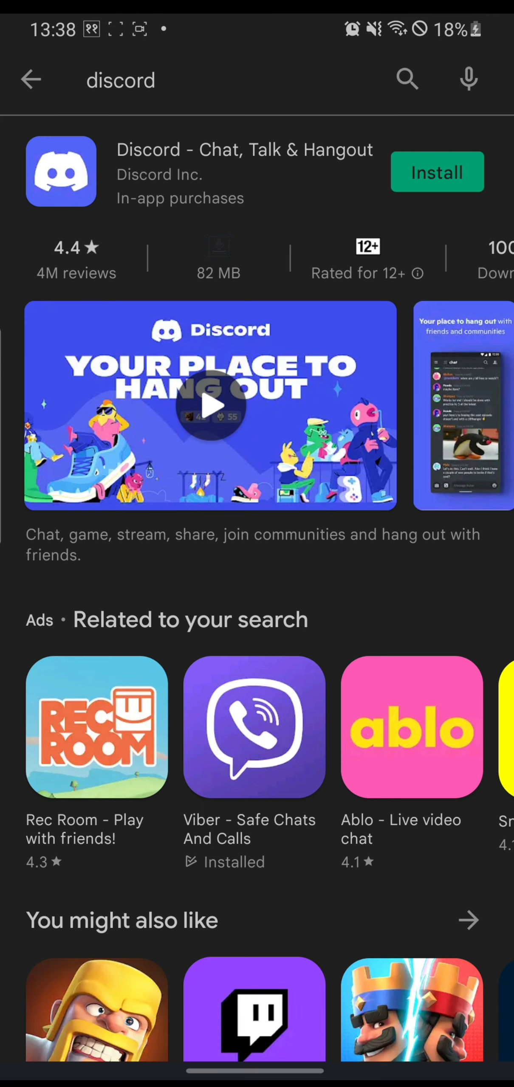
left_click(437, 171)
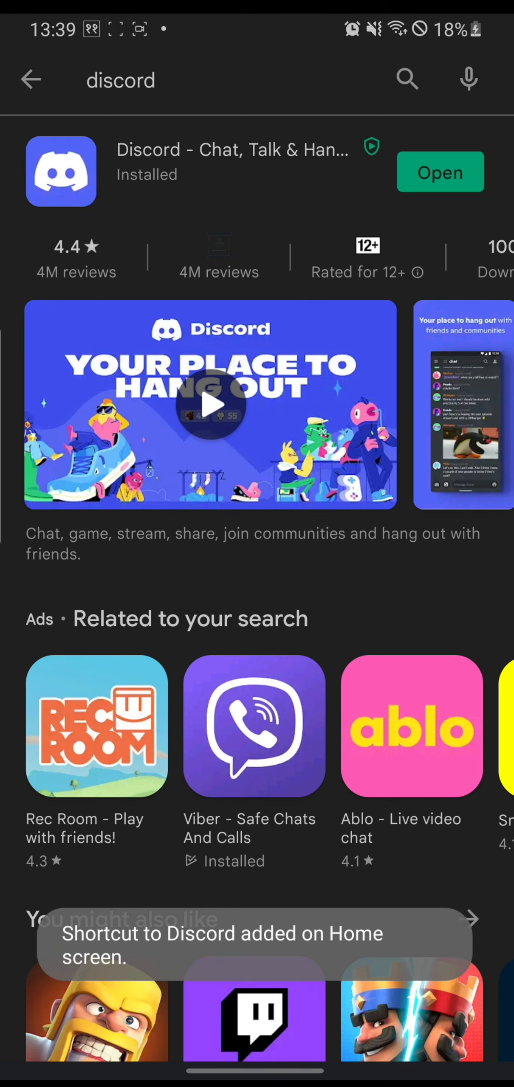
left_click(439, 171)
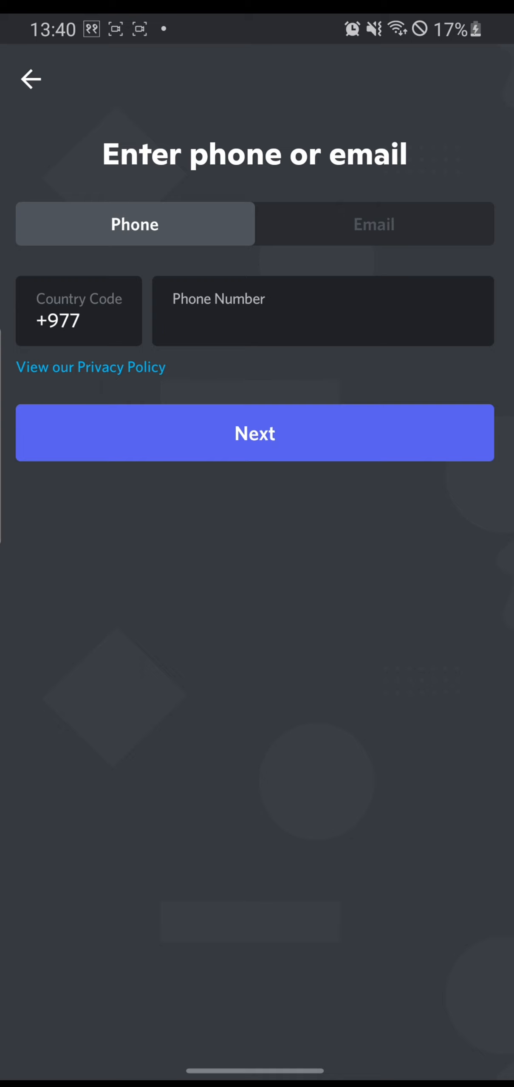
left_click(373, 224)
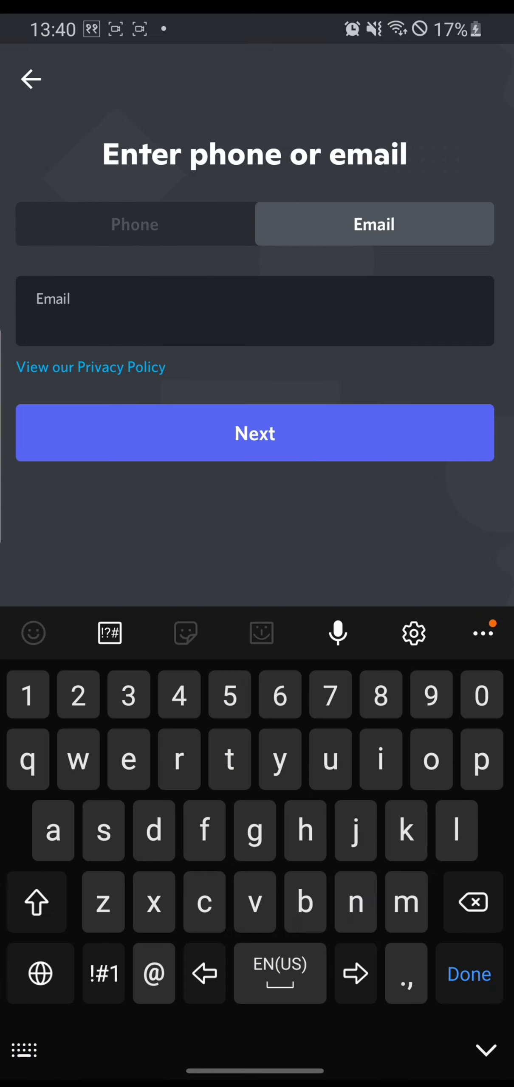
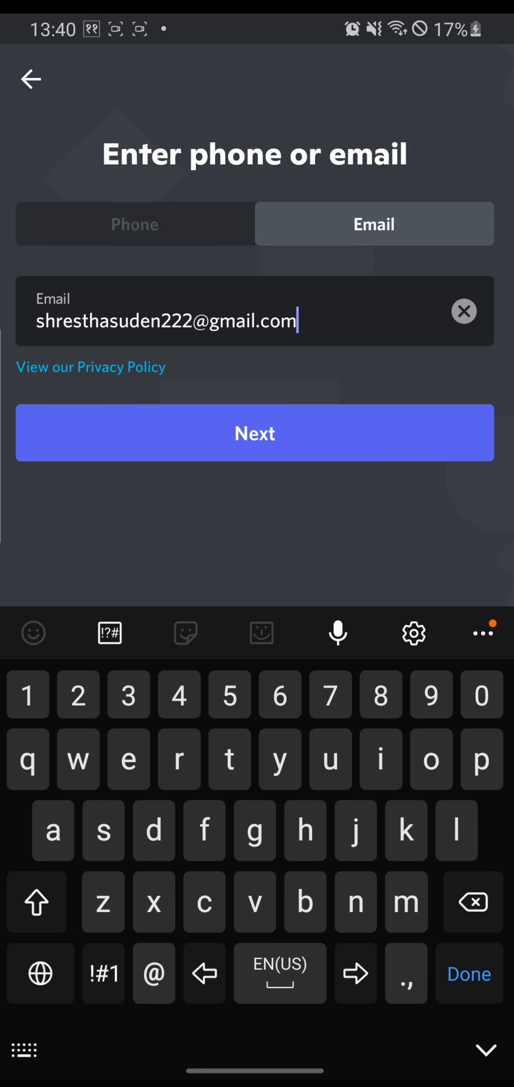
Fill in the username and password, then set the birth date to Feb 02 1996.
left_click(255, 432)
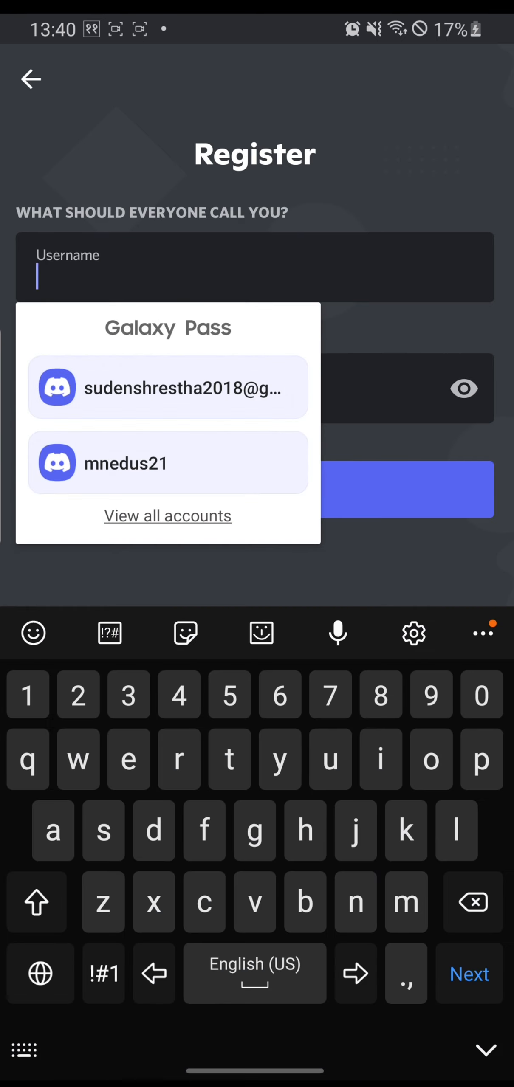
type("mnedus")
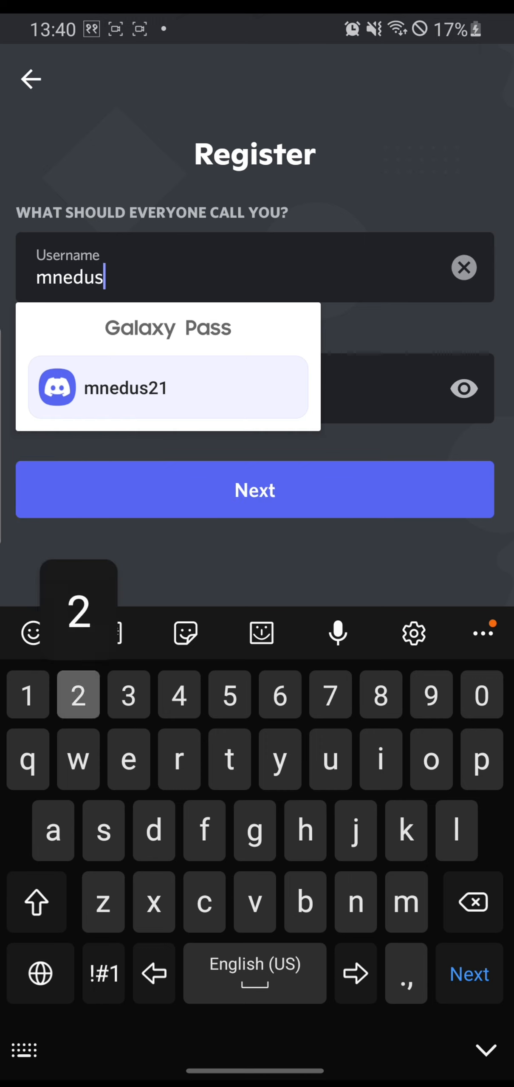
left_click(168, 387)
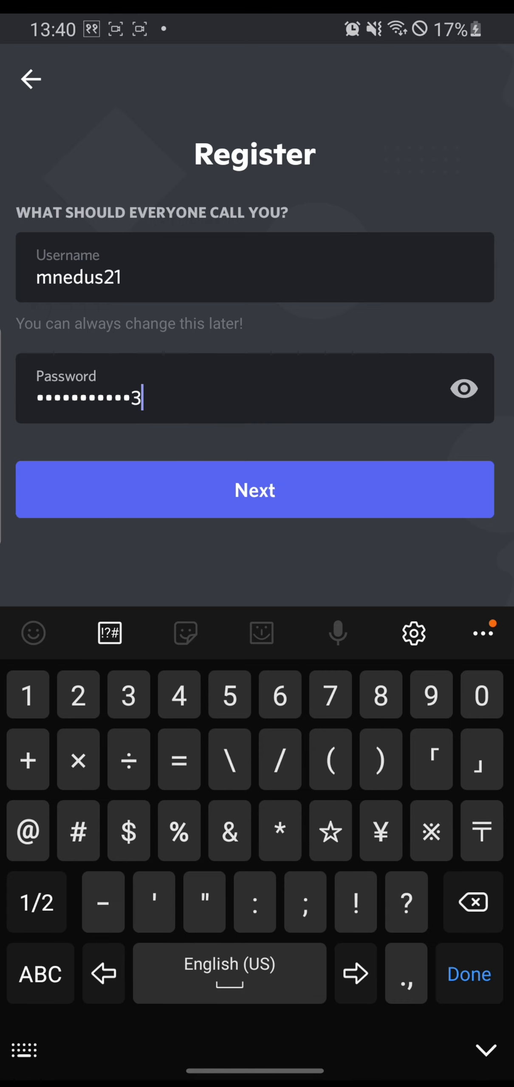
left_click(255, 490)
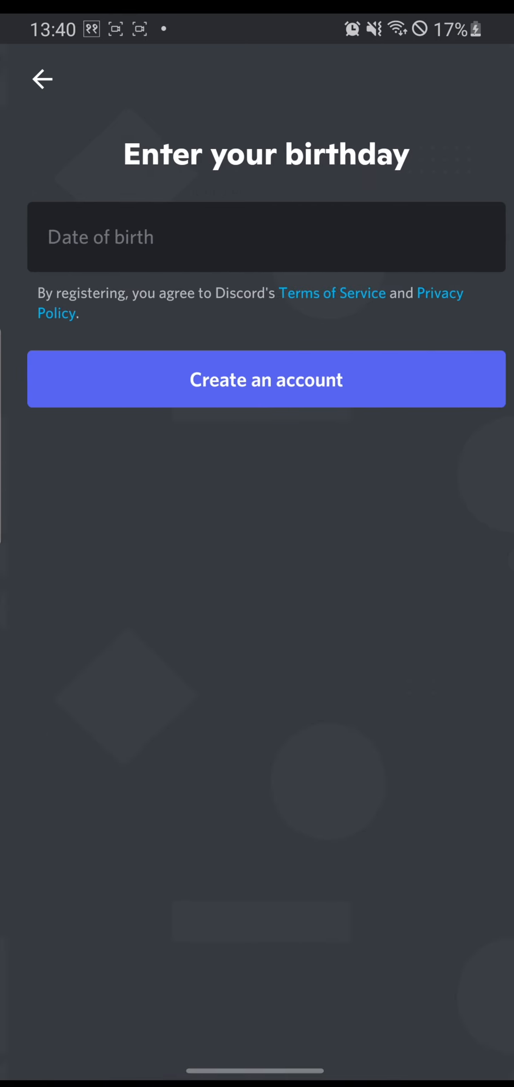
left_click(266, 236)
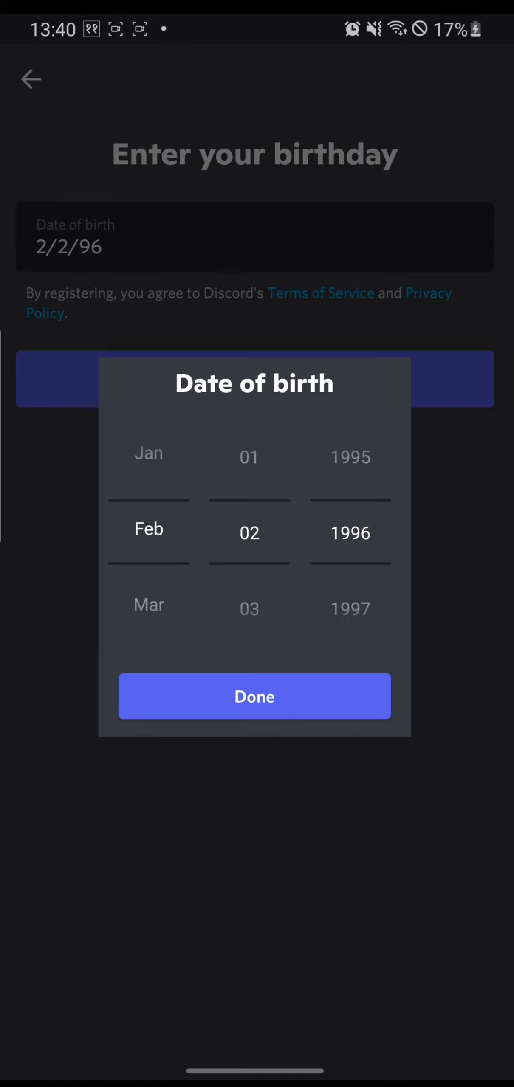
left_click(254, 697)
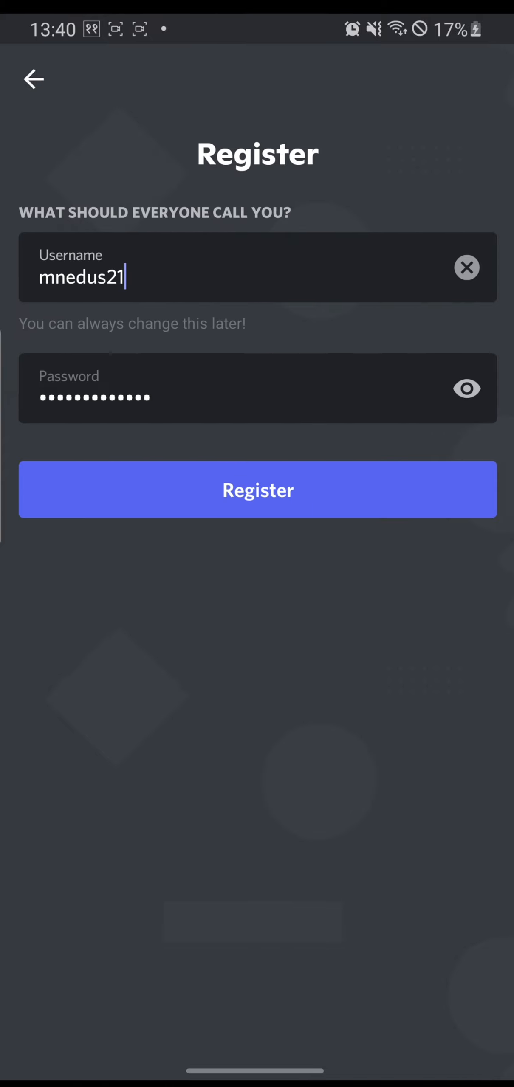
Submit registration, decline Galaxy Pass, and resubmit with a different email after the first was rejected.
left_click(258, 490)
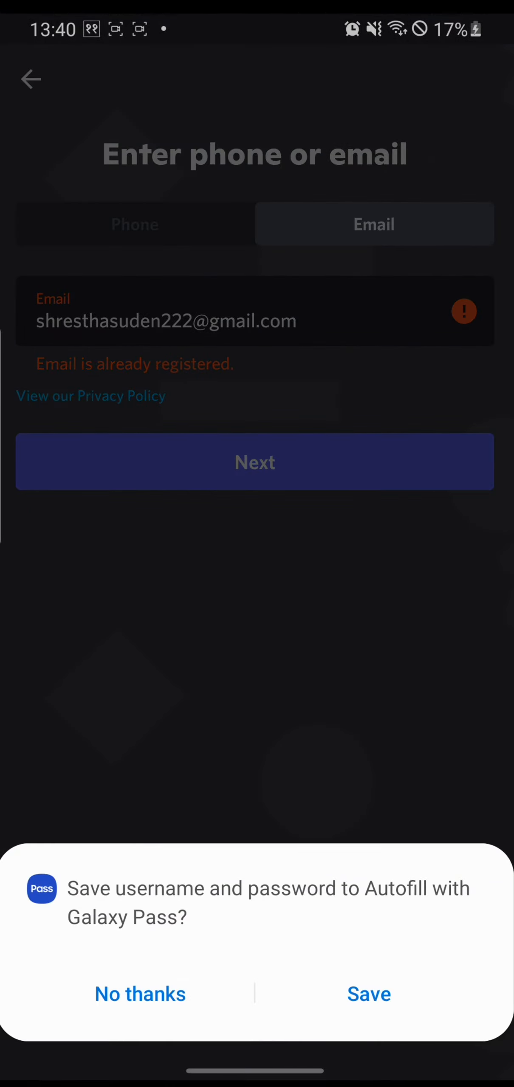
left_click(141, 994)
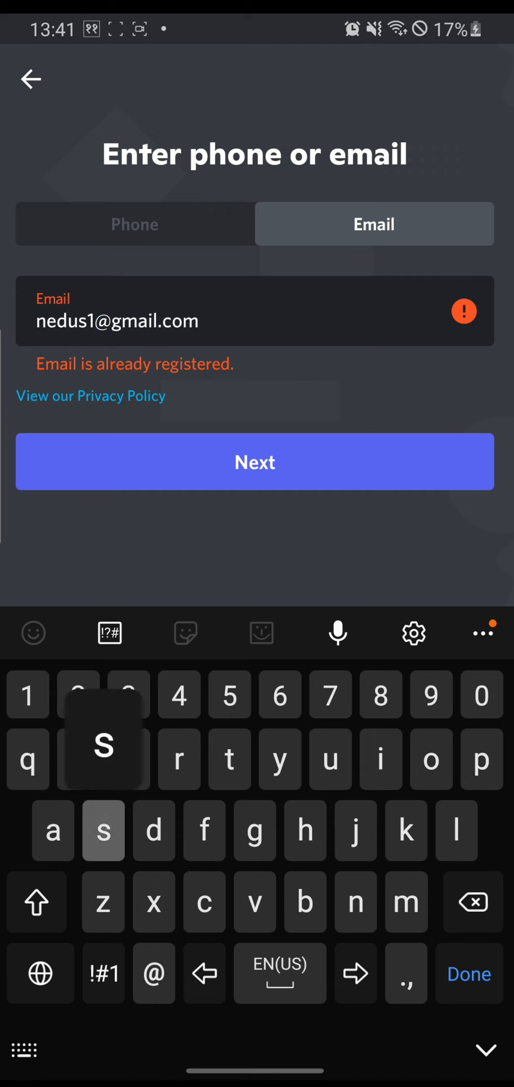
left_click(255, 462)
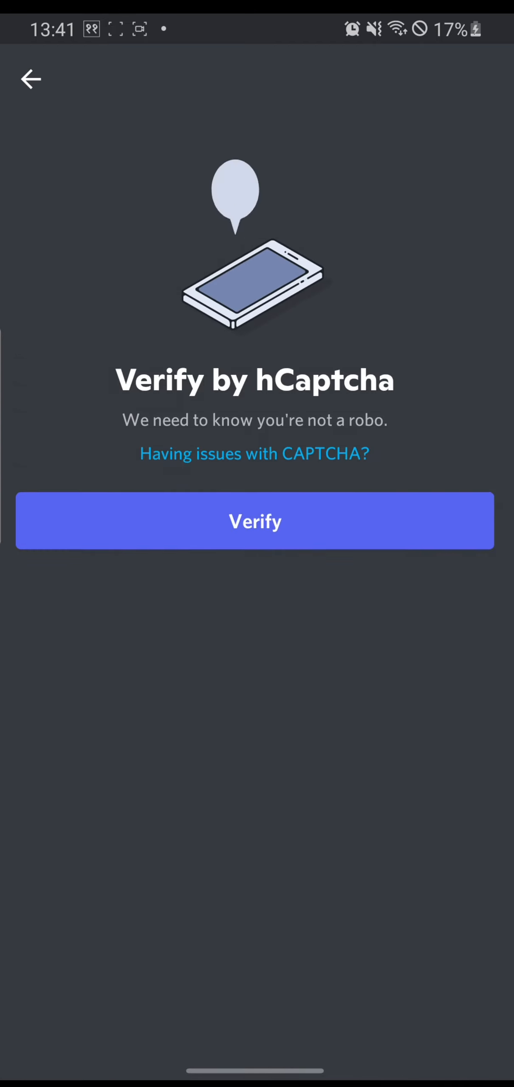
Pass the hCaptcha boat challenge and complete the account registration.
left_click(255, 521)
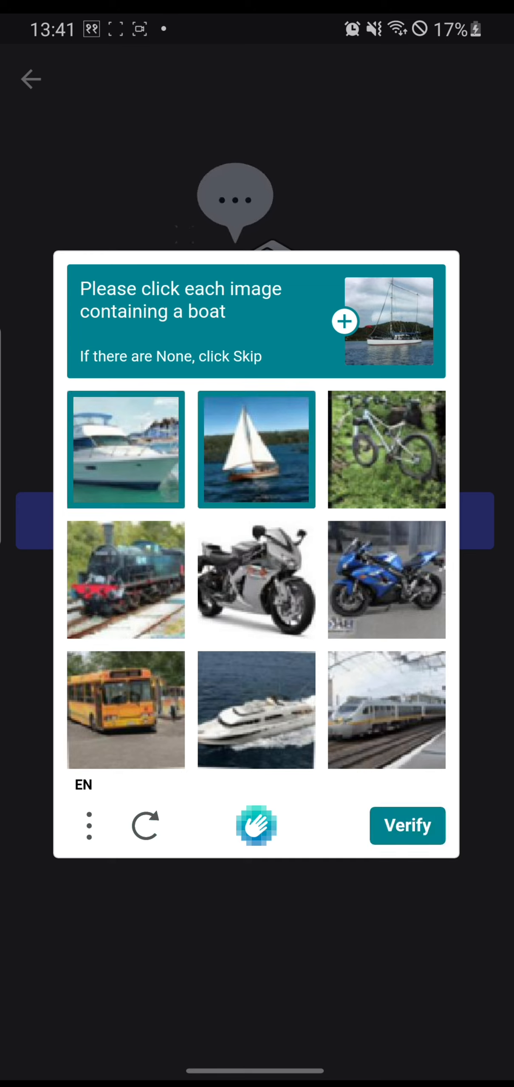
left_click(256, 708)
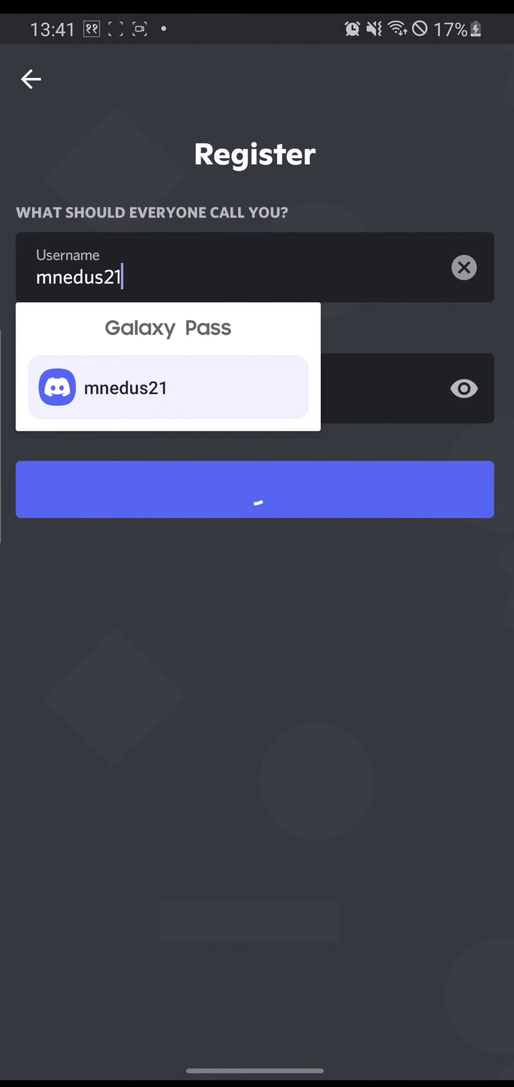
left_click(255, 489)
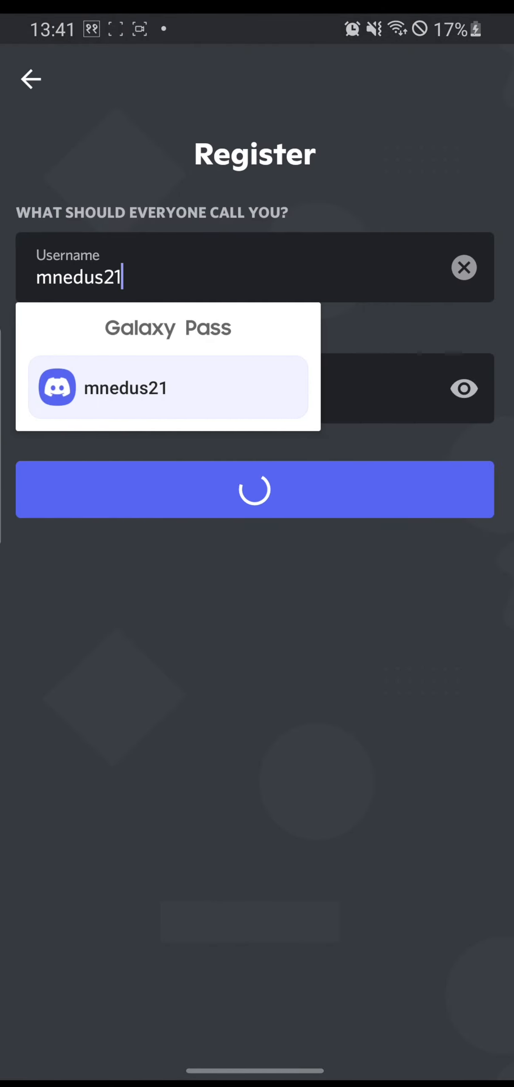
left_click(255, 489)
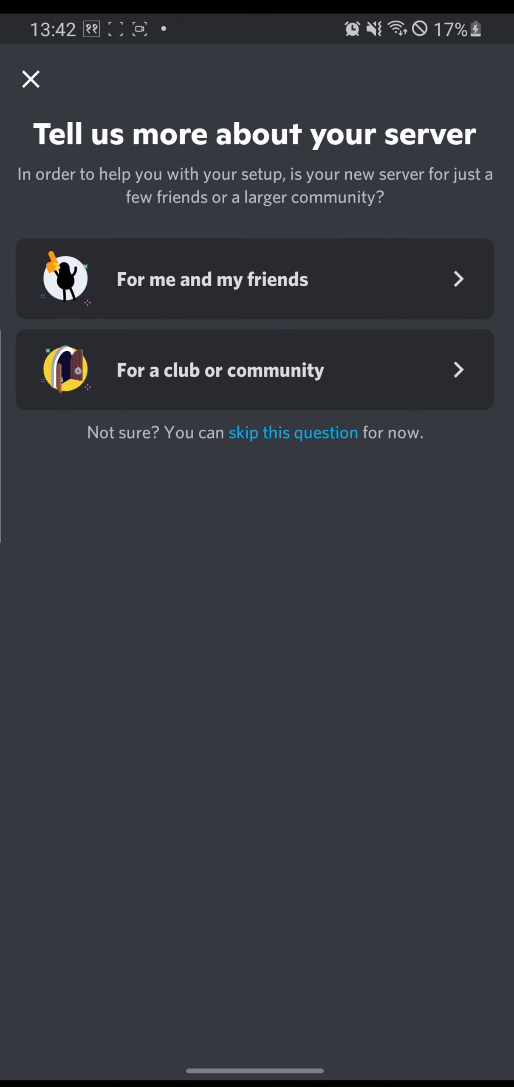
Create a 'For me and my friends' server keeping the suggested name 'mnedus21's server'.
left_click(255, 278)
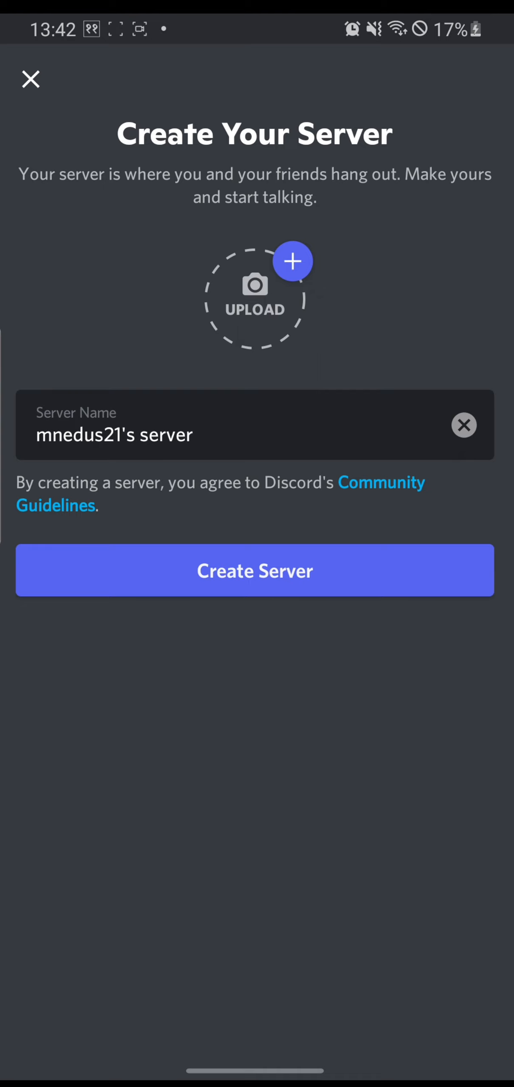
left_click(255, 571)
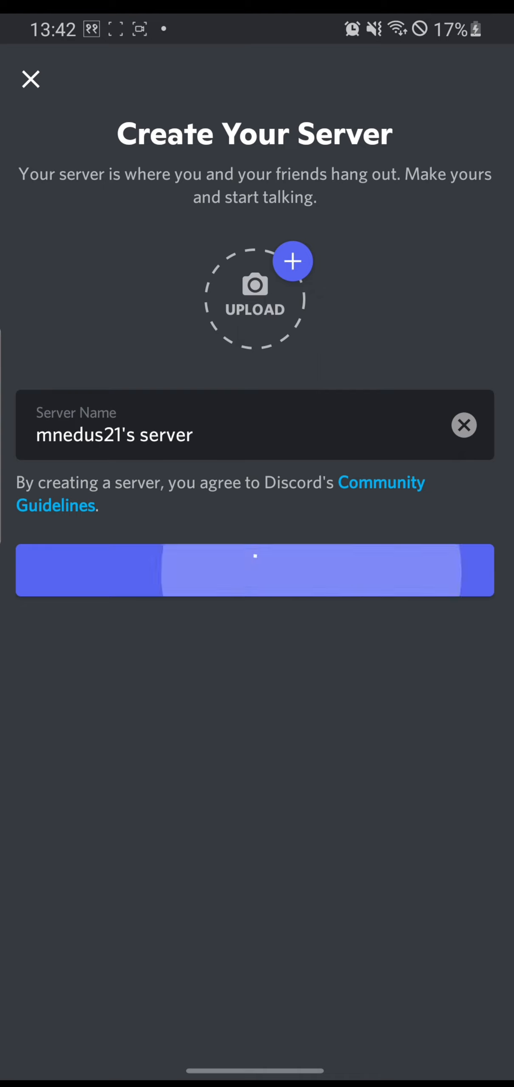
left_click(254, 570)
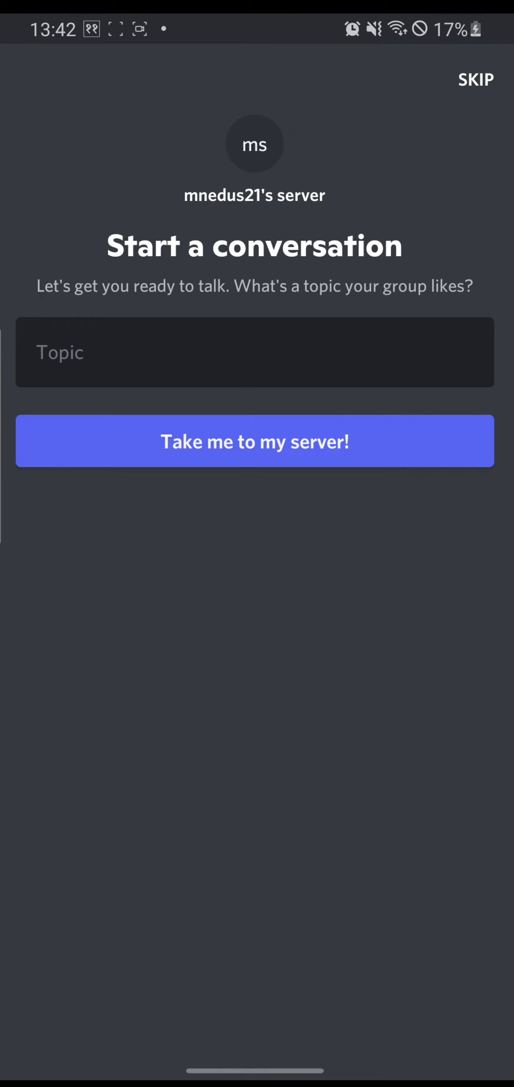
Submit the topic 'awesome family', enter the server, decline the student hub and show the channel list.
left_click(254, 353)
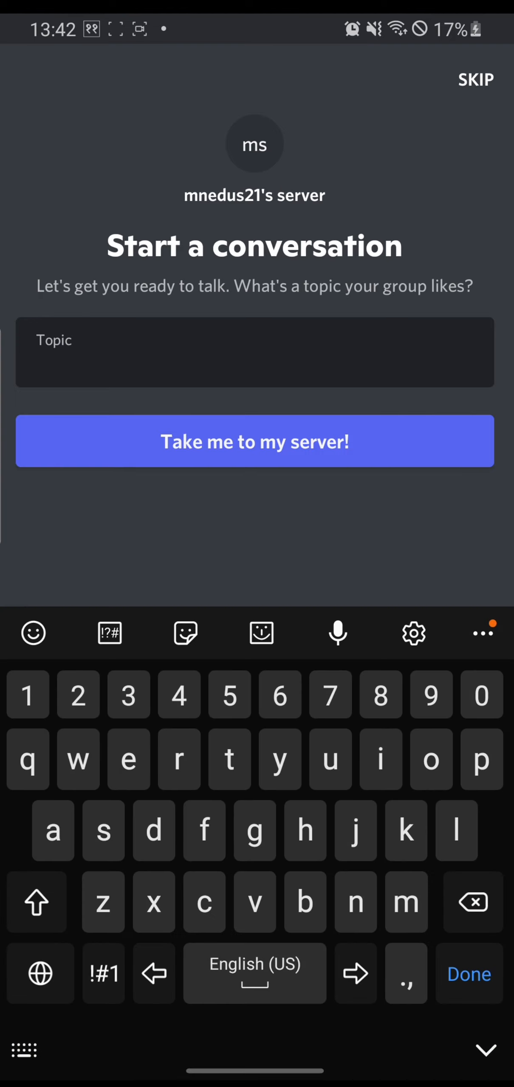
type("awesome")
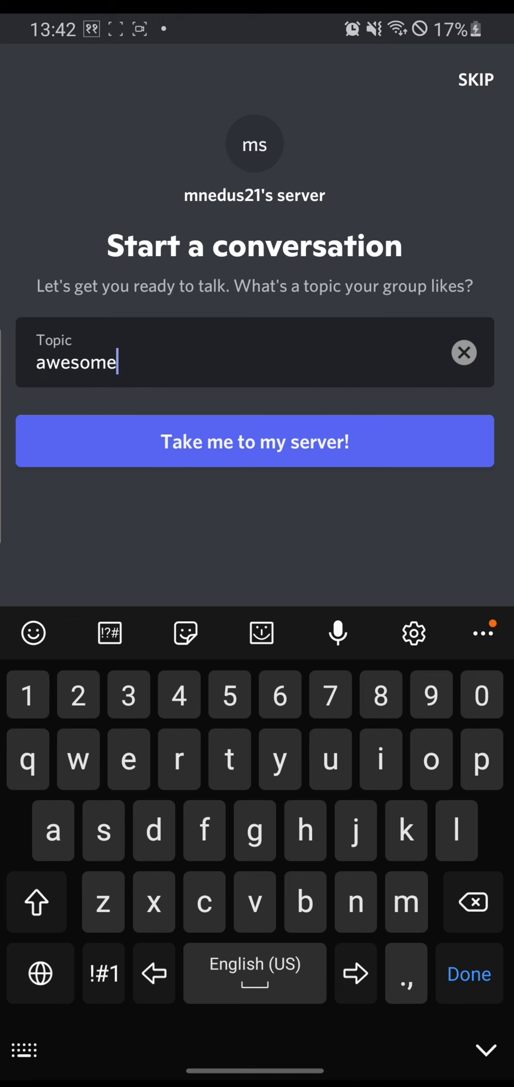
type("family")
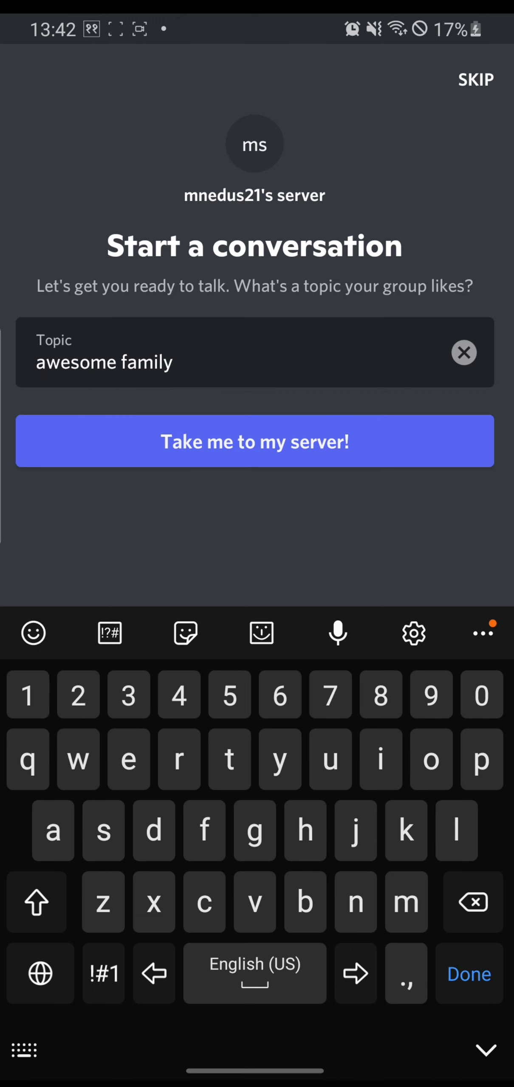
left_click(255, 441)
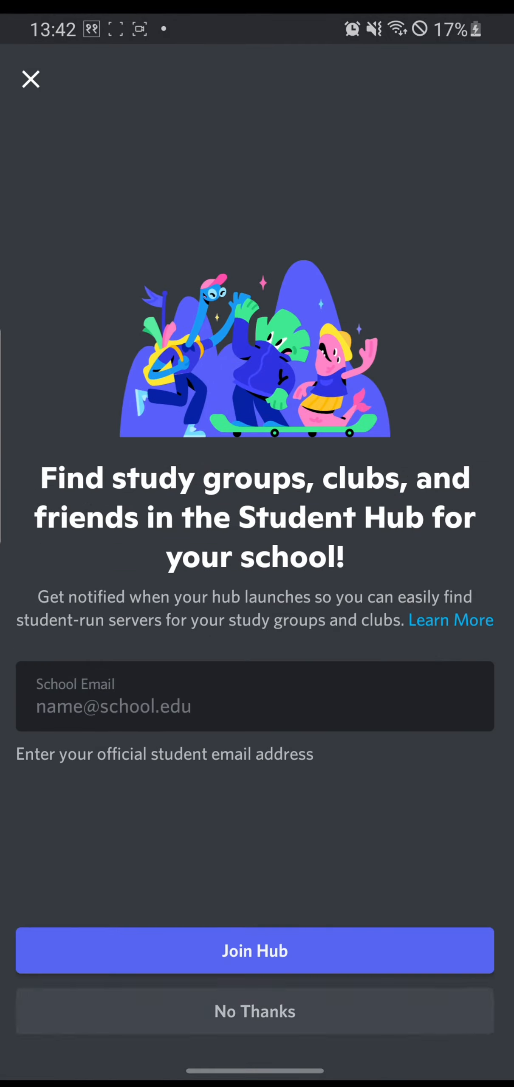
left_click(255, 1011)
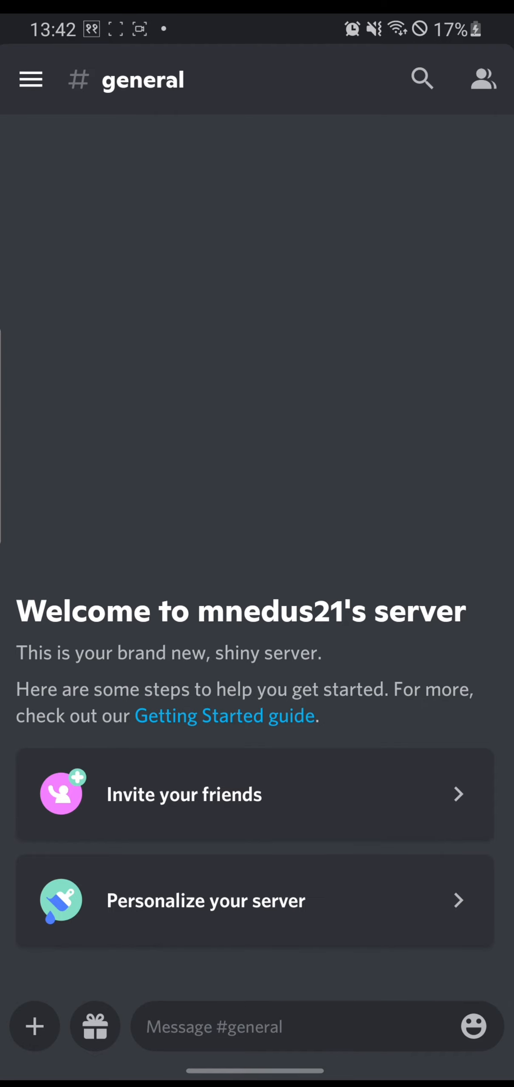
left_click(30, 79)
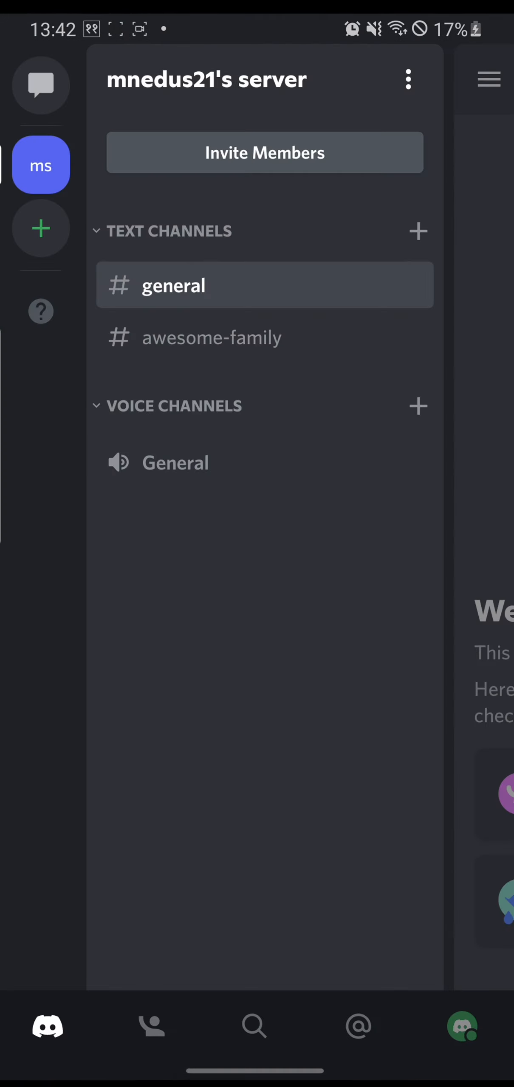